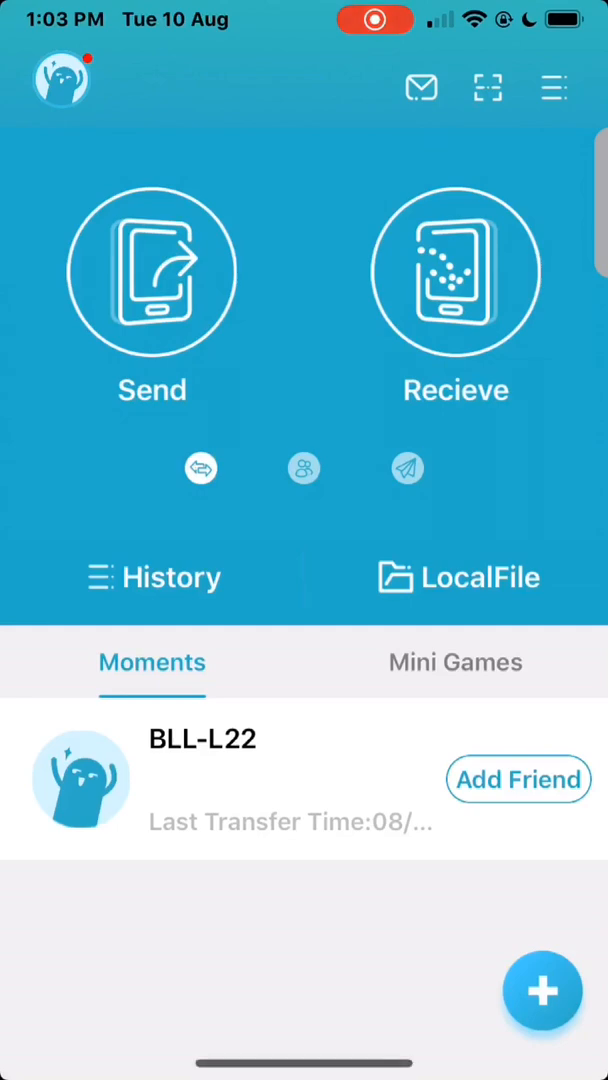
# - Leave the Zapya home screen and bring up the iPhone Settings app
pyautogui.click(488, 88)
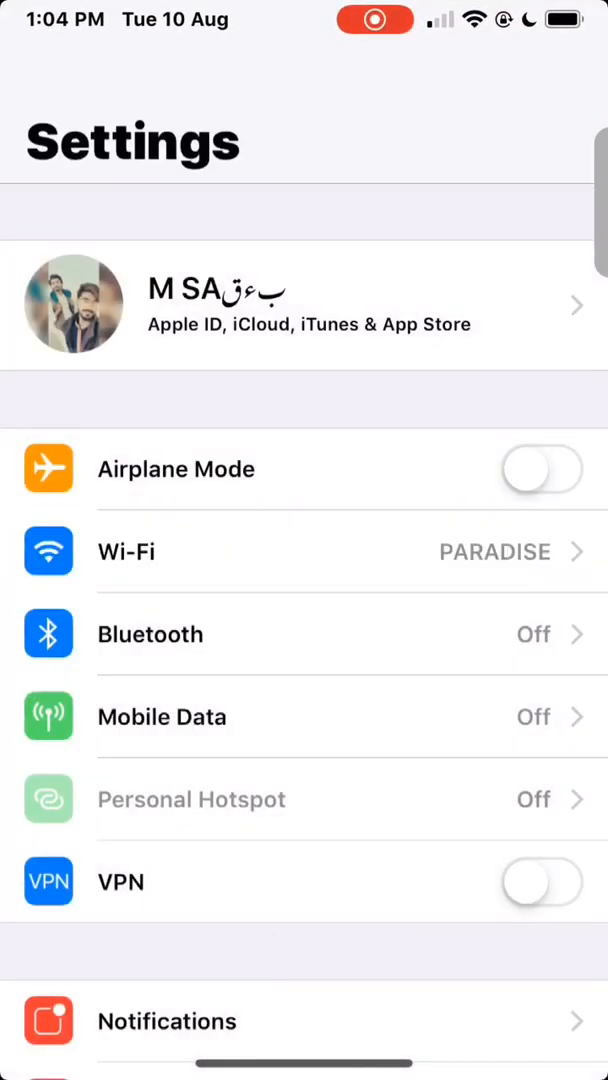
# - Check the Wi-Fi connection in Settings and return to Zapya linked to the desktop PC
pyautogui.click(124, 552)
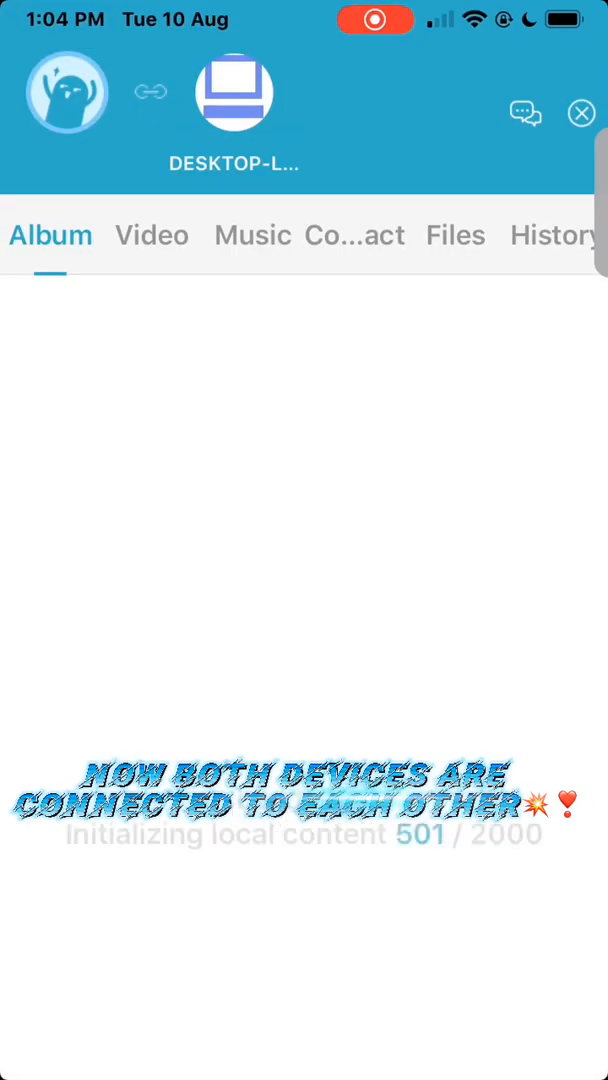
# - Start the connection to the DESKTOP device so local content initializes for sharing
pyautogui.click(556, 236)
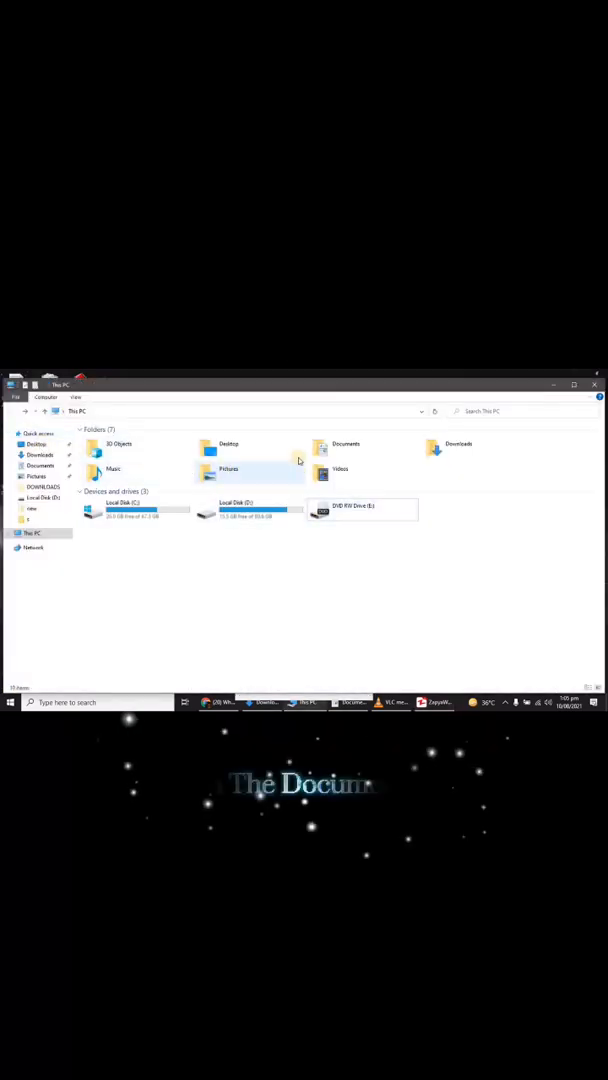
# - Enter the PC's videos folder to send its screen recordings to the iPhone via Zapya
pyautogui.doubleClick(346, 444)
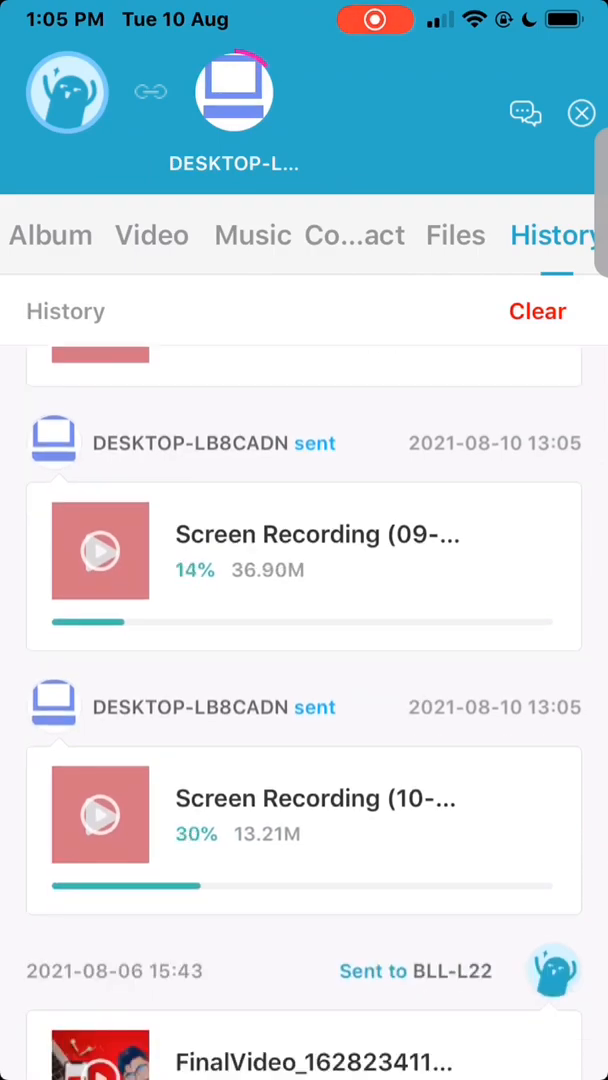
# - Send the first video in the Video list to DESKTOP-LB8CADN and follow its progress in History
pyautogui.click(152, 236)
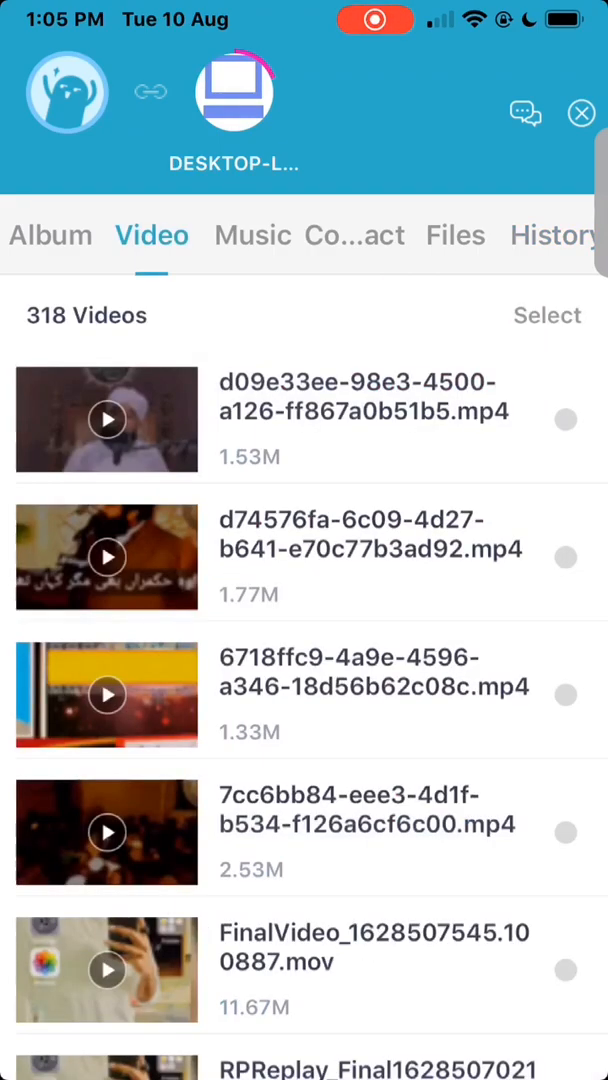
pyautogui.click(568, 416)
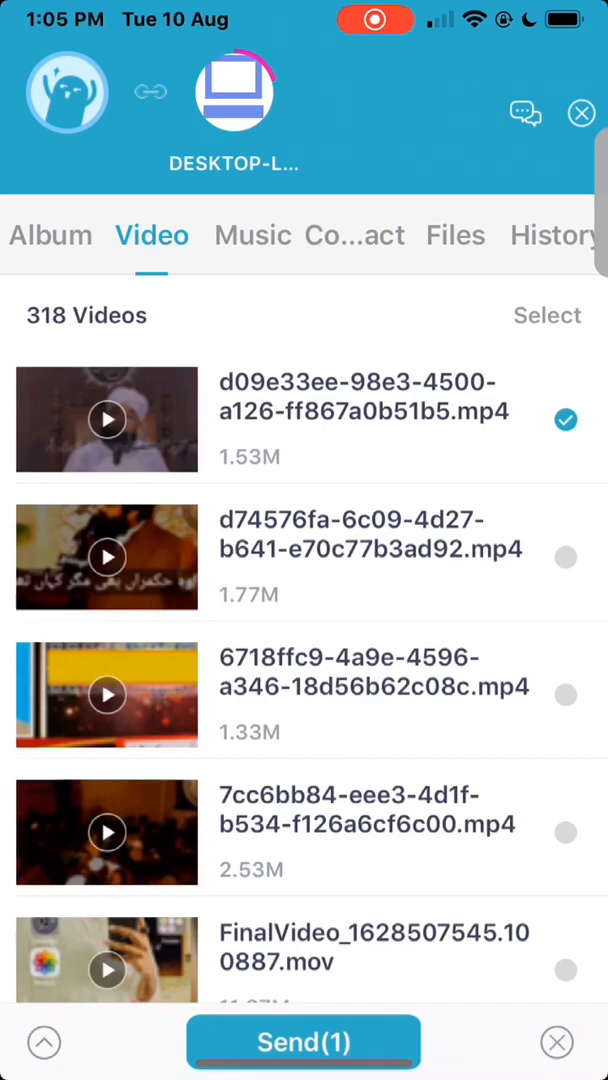
pyautogui.click(560, 236)
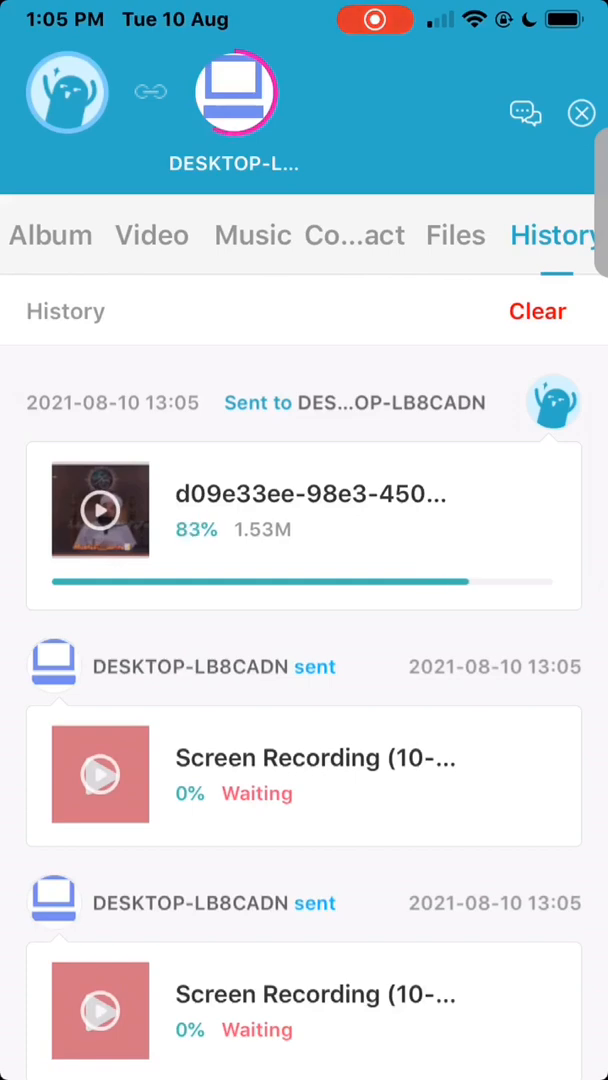
pyautogui.scroll(-3)
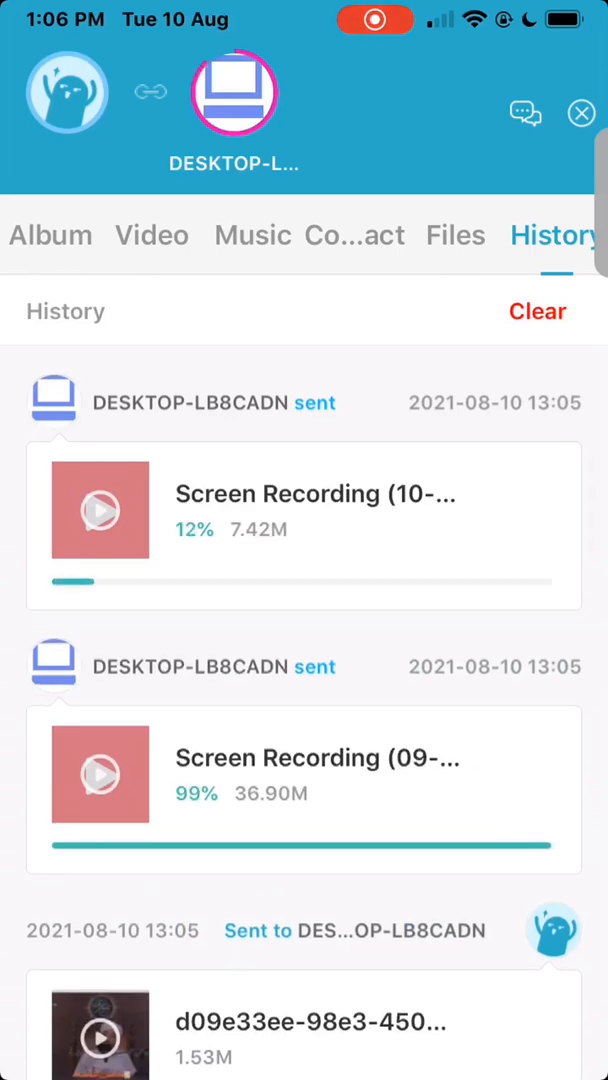
pyautogui.scroll(-3)
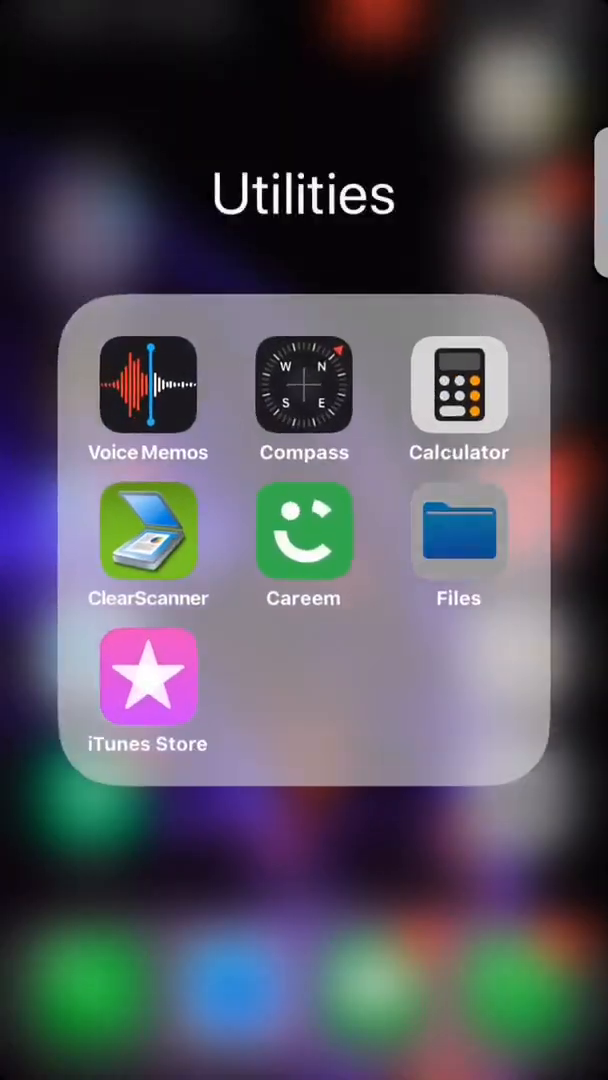
# - Browse Files to On My iPhone > Zapya Go > video with the received screen recordings
pyautogui.click(456, 536)
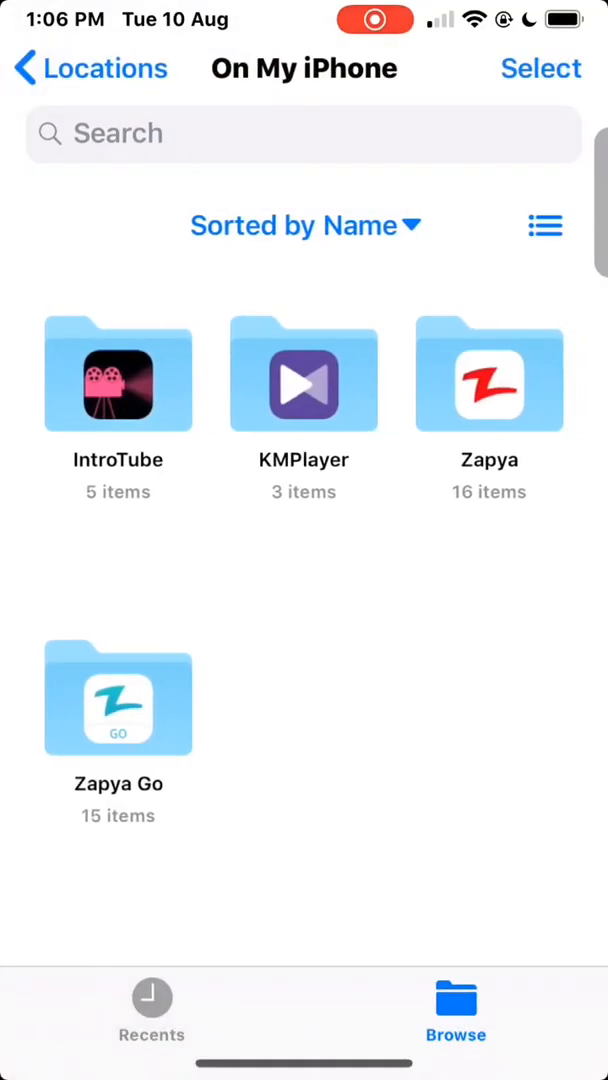
pyautogui.click(118, 698)
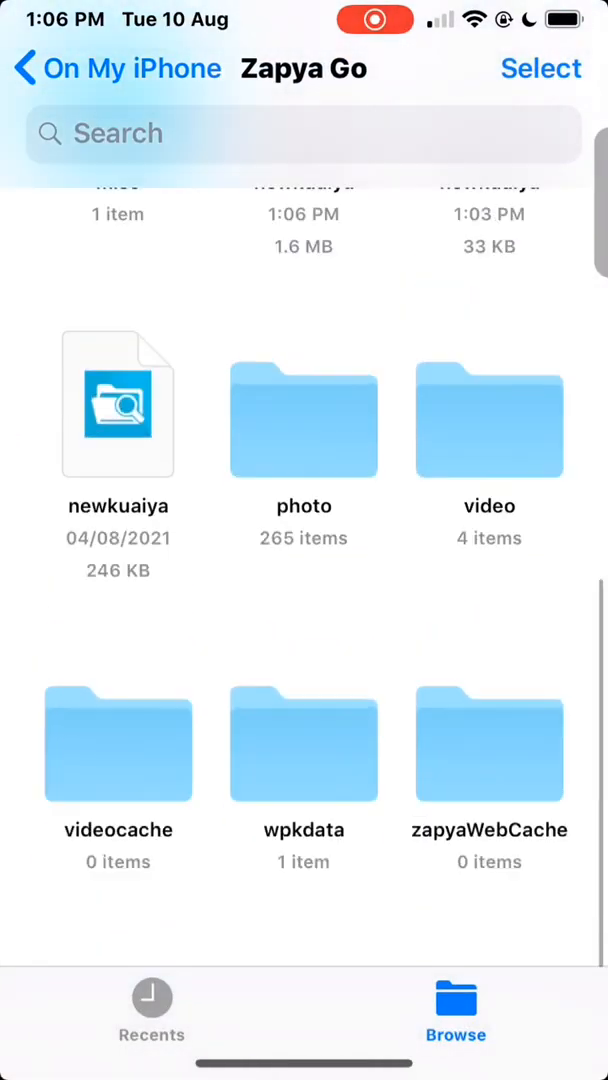
pyautogui.click(488, 420)
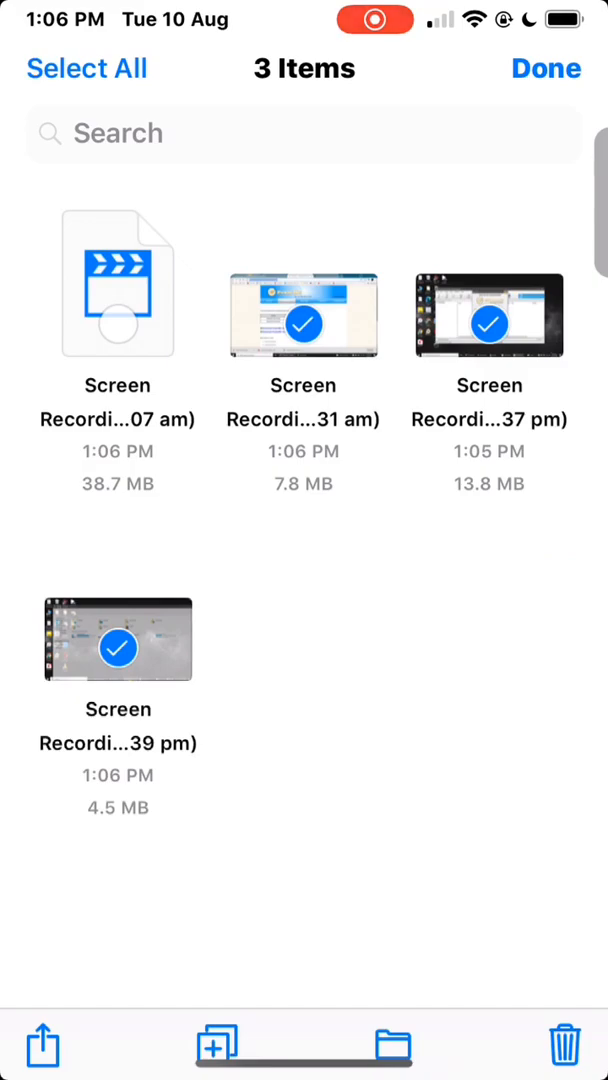
# - Share the three selected recordings and choose Save 3 Videos to the iPhone
pyautogui.click(42, 1052)
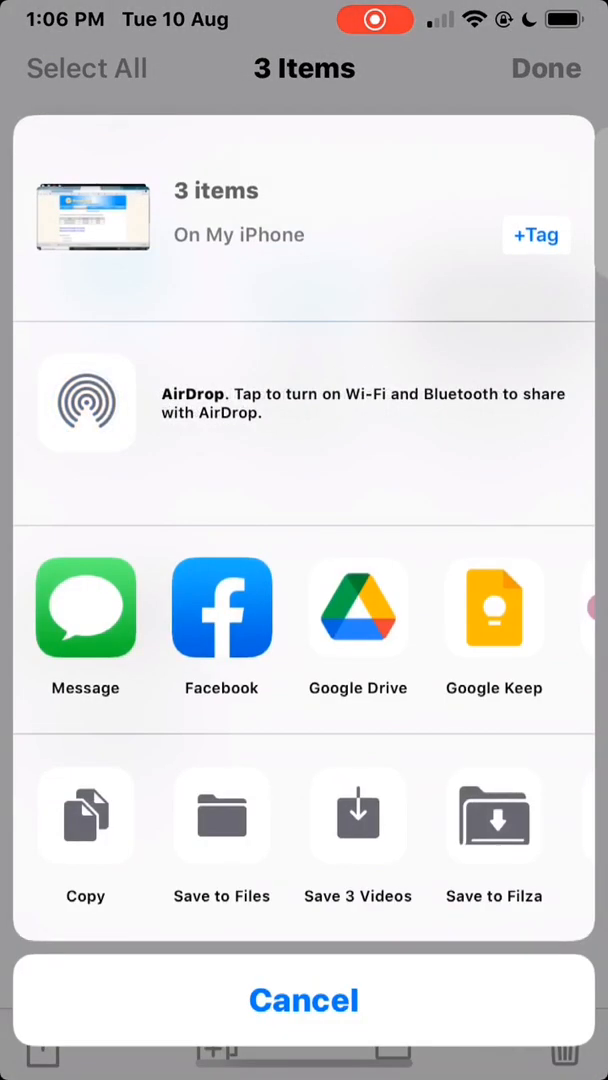
pyautogui.click(304, 1000)
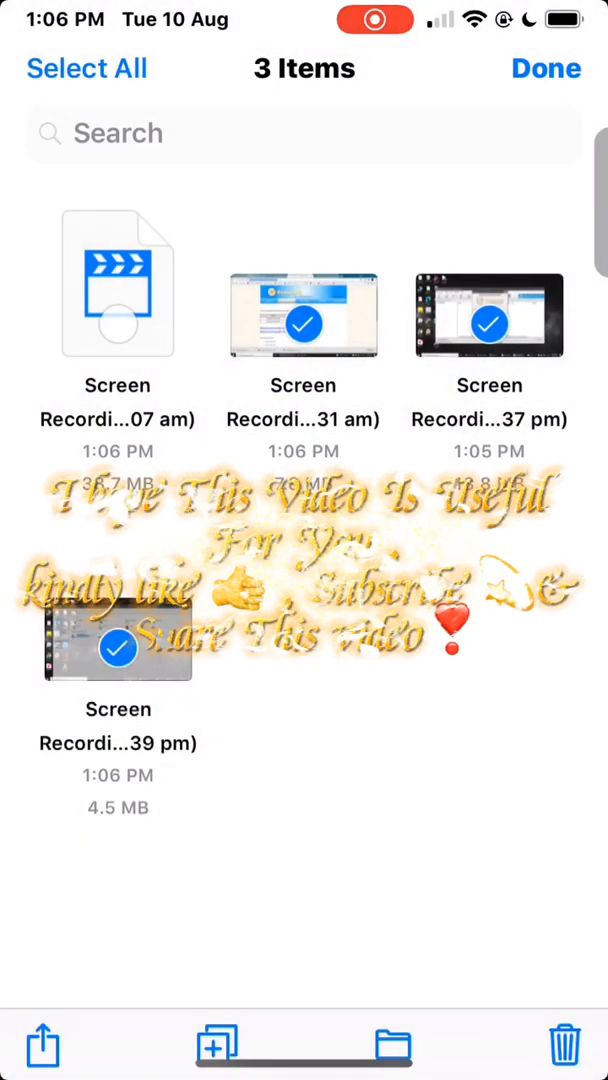